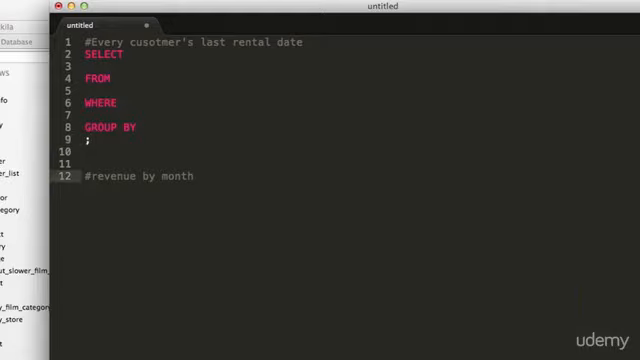
Step: Start the SELECT skeleton and save the file as brainbusterLEFTO.sql
text(..sSELECT)
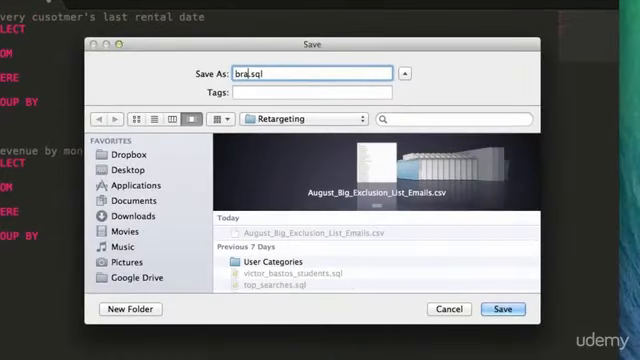
text(brainbusterLEF)
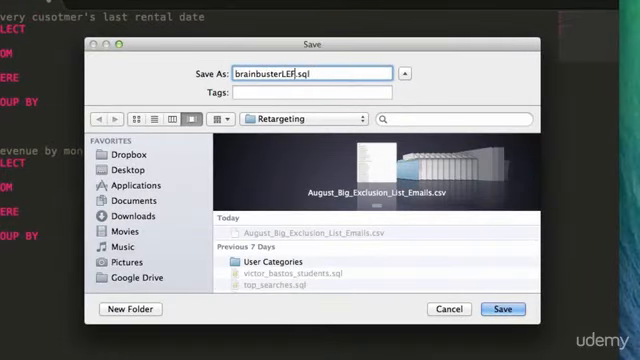
click(290, 118)
text(T())
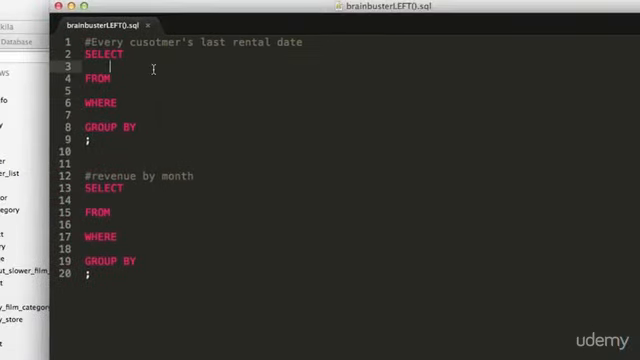
mouse_move(144, 102)
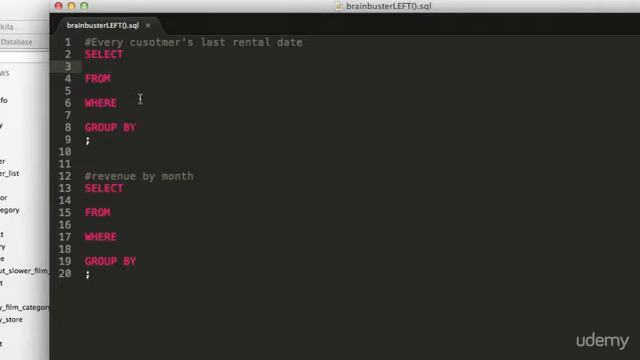
Step: List 'customer c, rental r' as the query's source tables under FROM
text(customer)
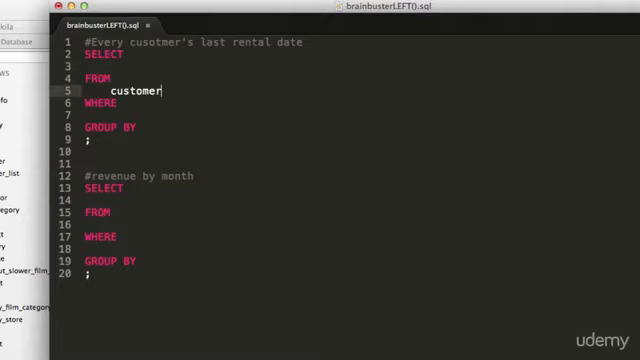
text(c,)
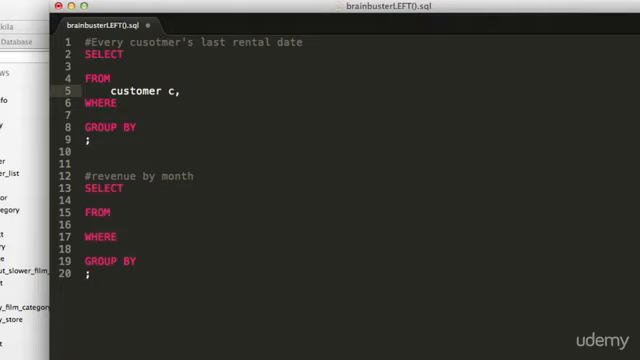
text(rental)
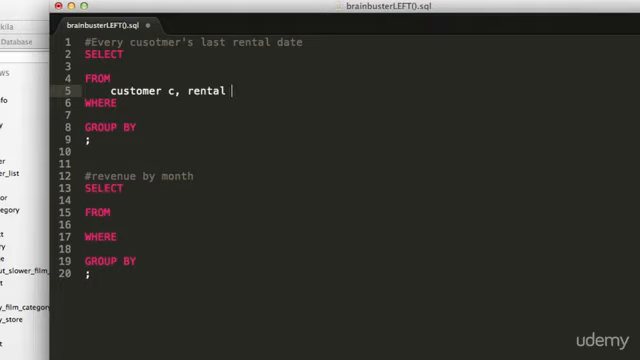
text(r)
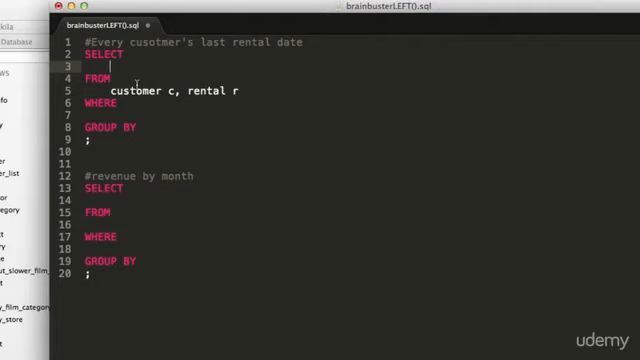
Step: Select concat(c.firstname, " ", c.lastname) as Name, c.email as email, and max(r.rental_date)
text(concat)
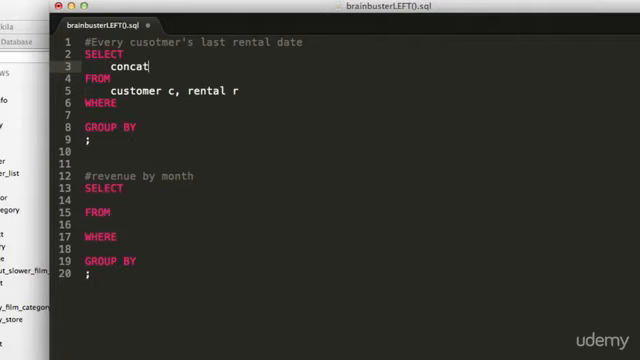
text((c)
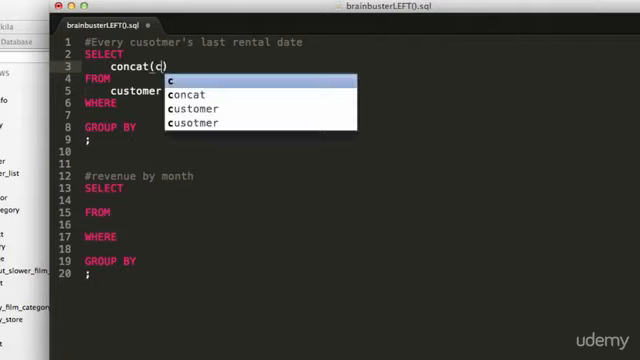
text(.firstname,)
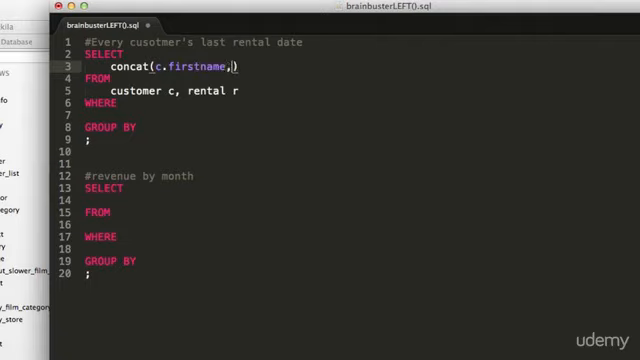
text(" ",)
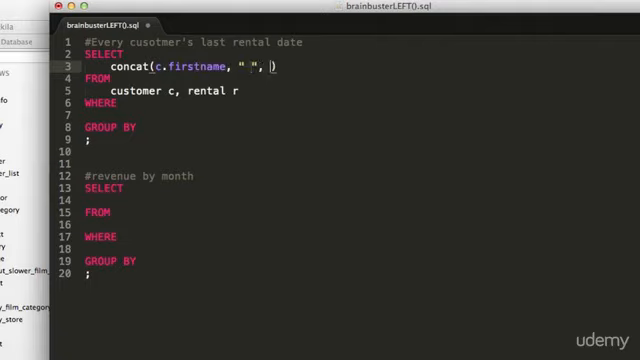
text(c.lastnm)
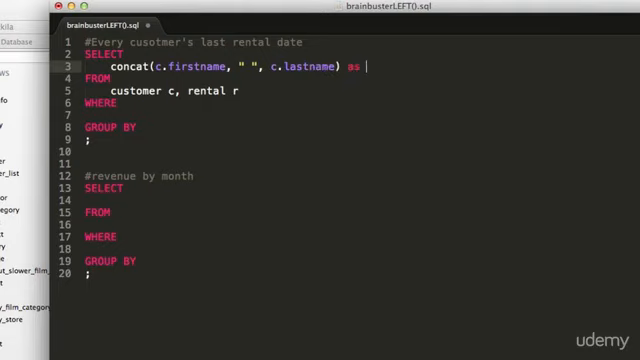
text(Name, c.email)
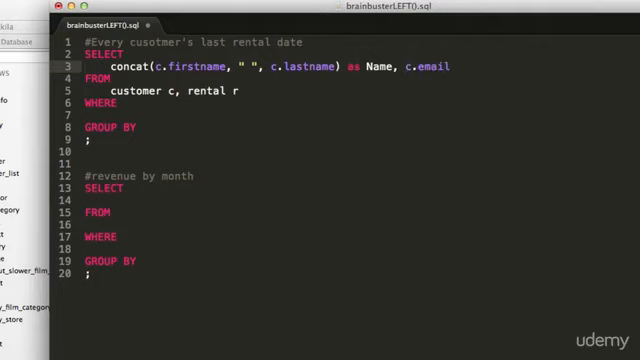
text(as email,)
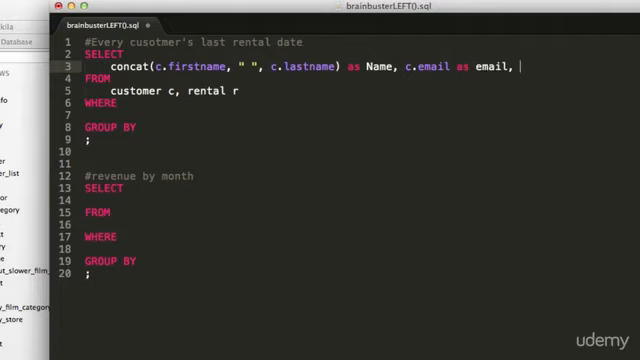
text(max()
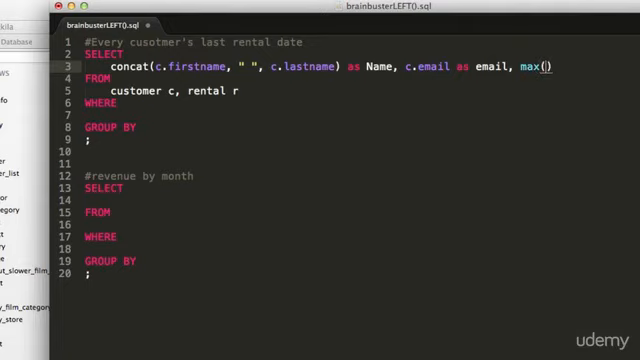
text(r.rental_date)
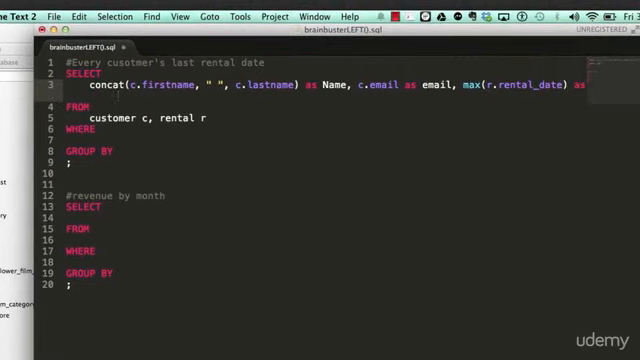
Step: Alias the max date as last_rental_date and join on r.customer_id = c.customer_id
text(last_rental_date)
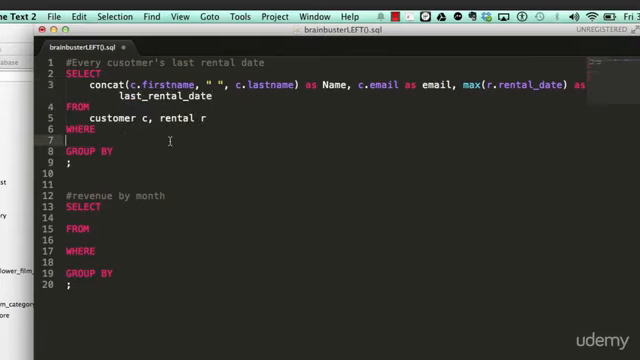
mouse_move(170, 144)
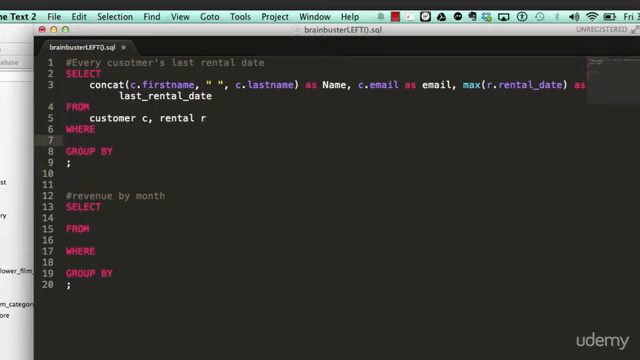
text(r.customer_id =)
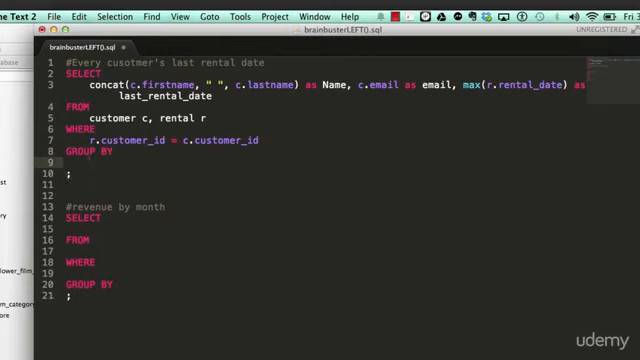
text(c.customer_id)
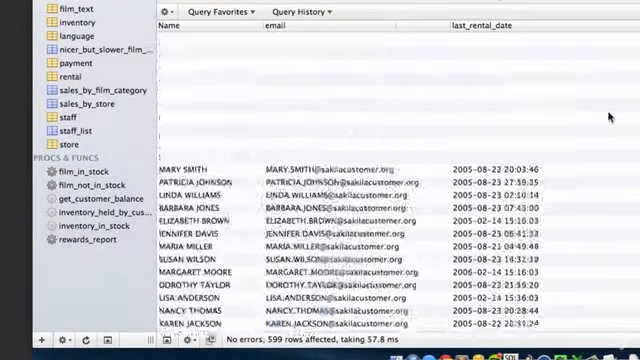
Step: Scroll through the 599-row result of names, emails and last rental dates
scroll(down, 3)
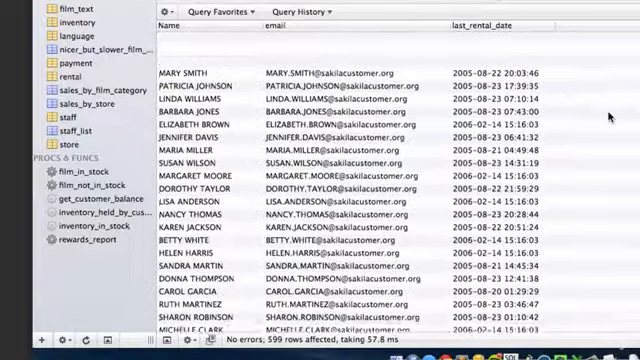
scroll(down, 3)
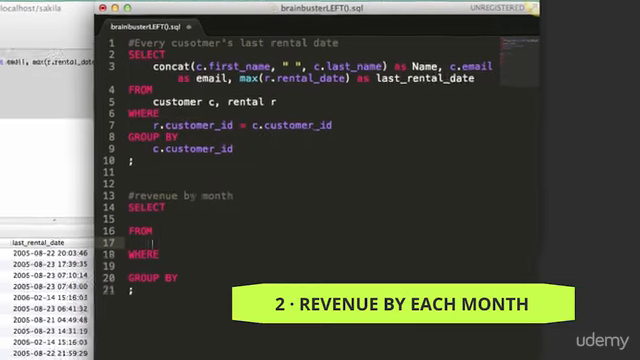
Step: Write FROM payment p and an empty GROUP BY for the revenue query
text(payment p)
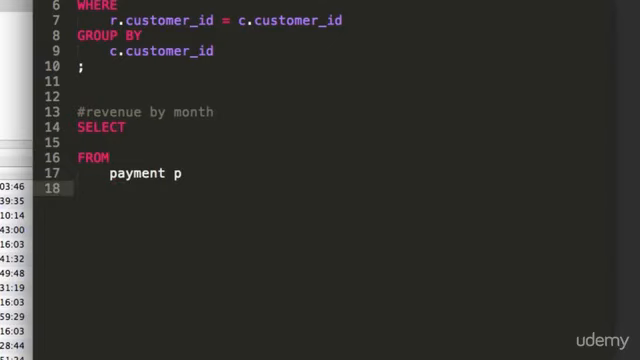
text(GROUP)
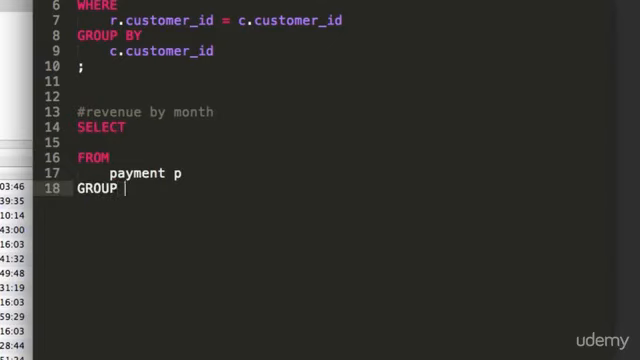
text(BY)
text(;)
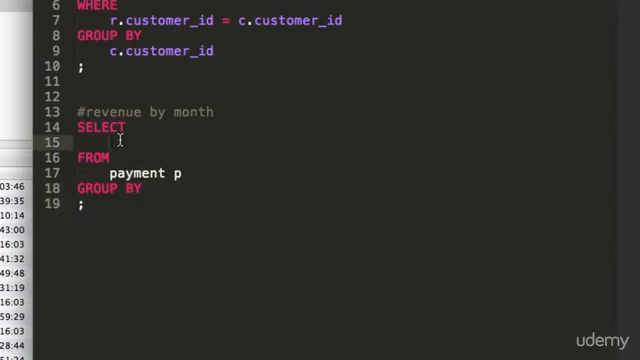
Step: Select left(p.payment_date,7) as the month expression
text(left())
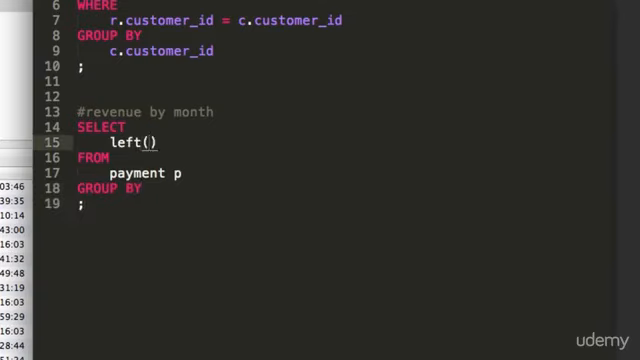
text(p.)
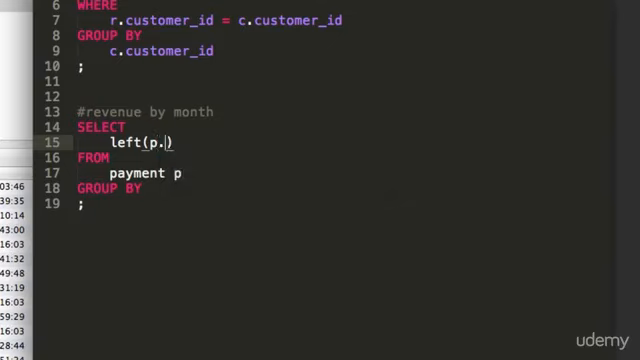
text(payment_)
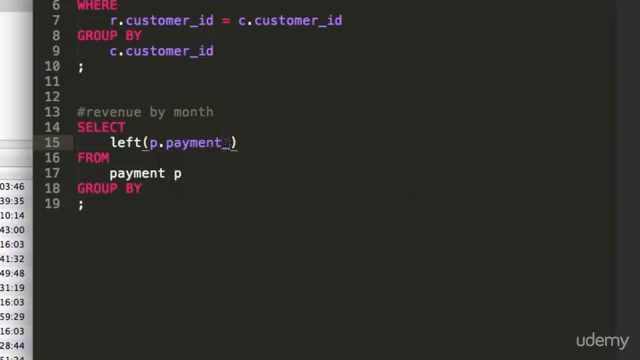
text(date,)
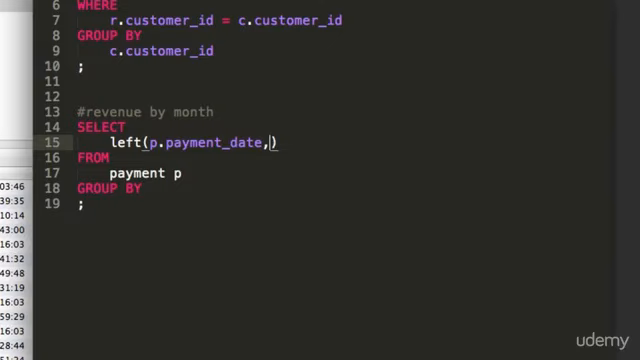
text(7)
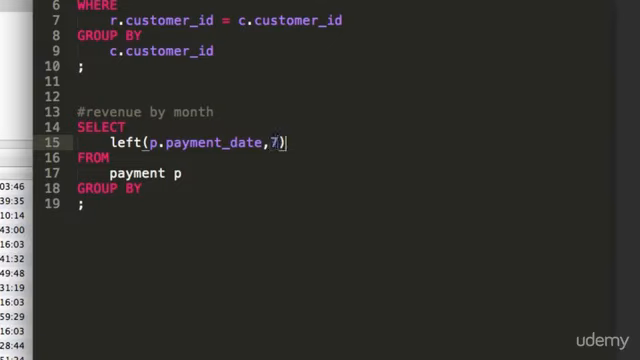
text(as)
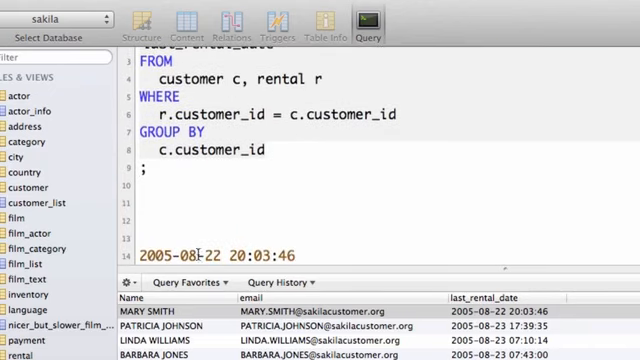
scroll(down, 3)
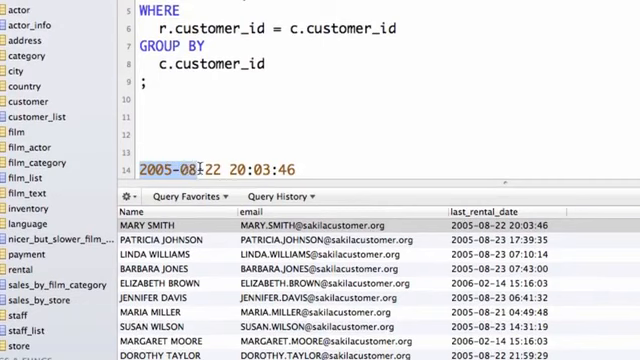
mouse_move(242, 144)
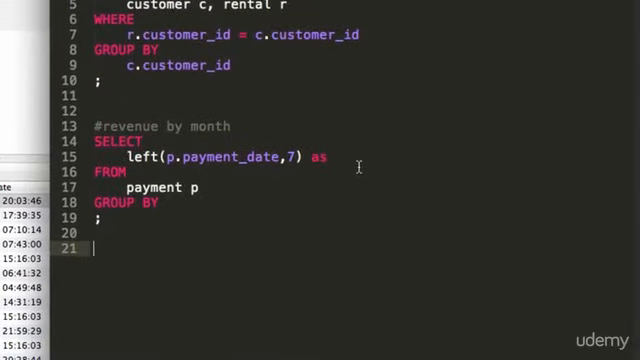
Step: Alias the month as Month and add sum(p.amount) as Monthly_revenue
text(Month)
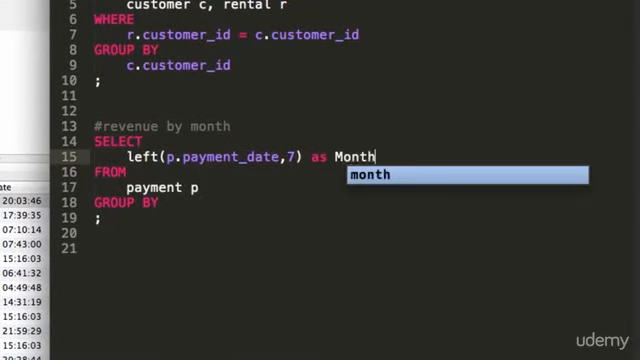
text(, su)
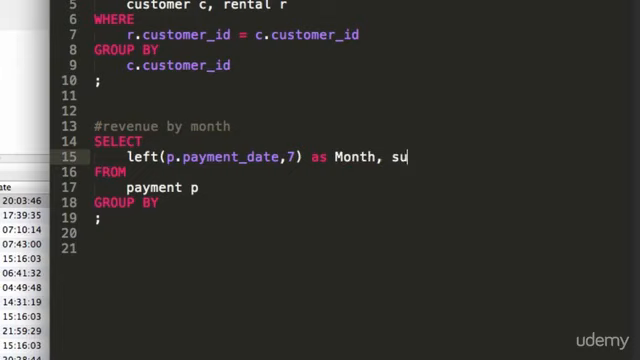
text(m(p.amount))
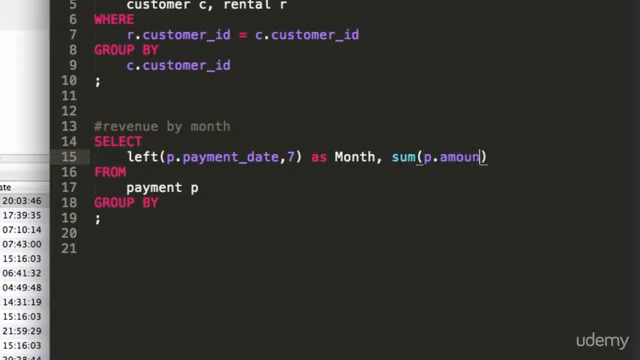
text(t))
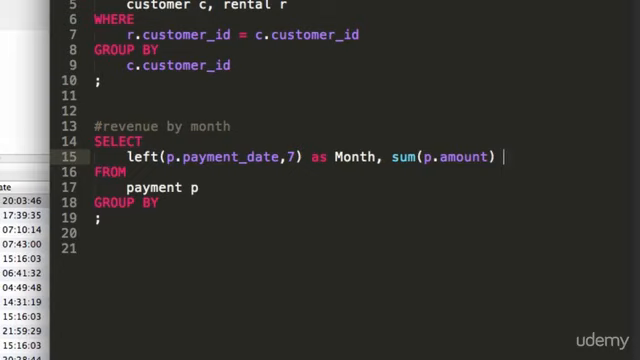
text(as)
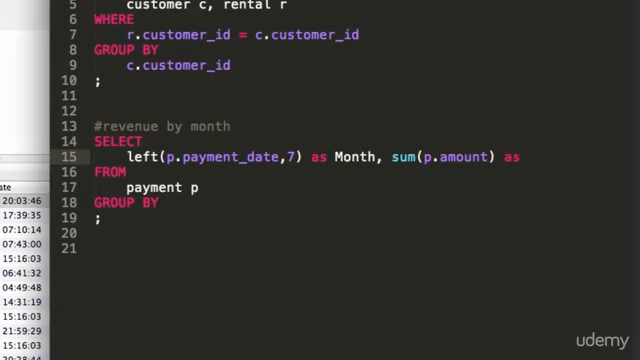
text(Monthly)
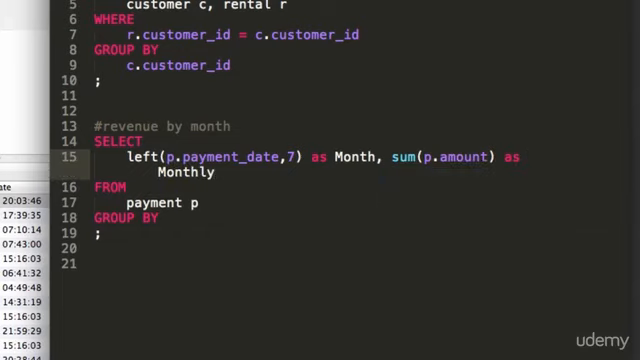
text(_revn)
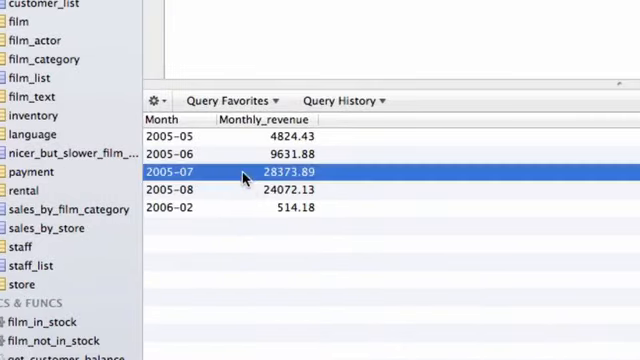
mouse_move(232, 176)
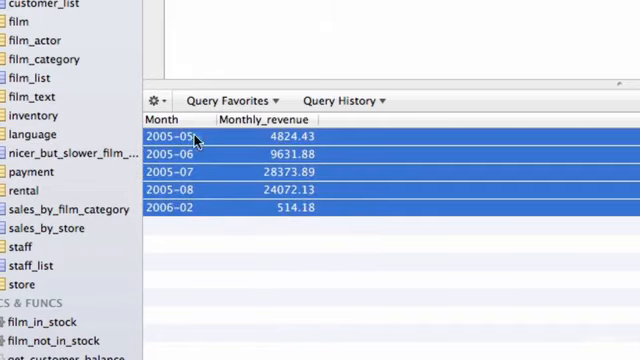
Step: Run the revenue-by-month query in Sequel Pro and view the monthly totals
click(284, 240)
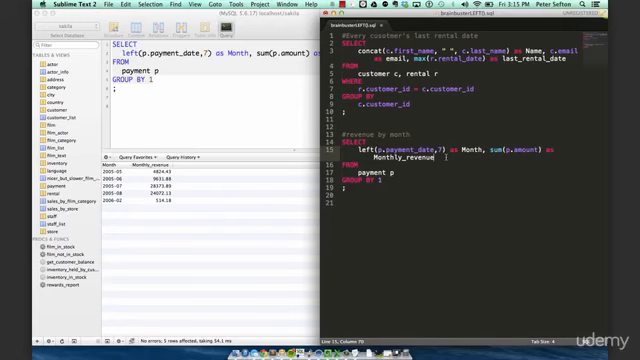
key(cmd+s)
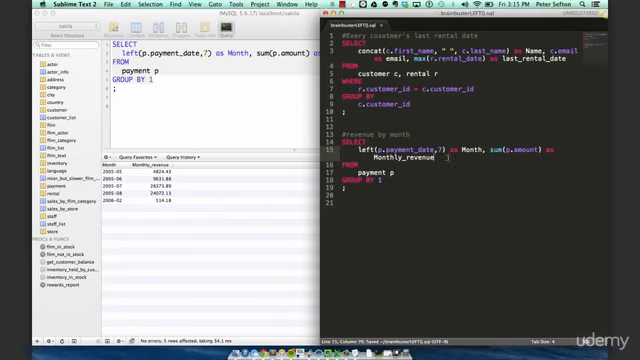